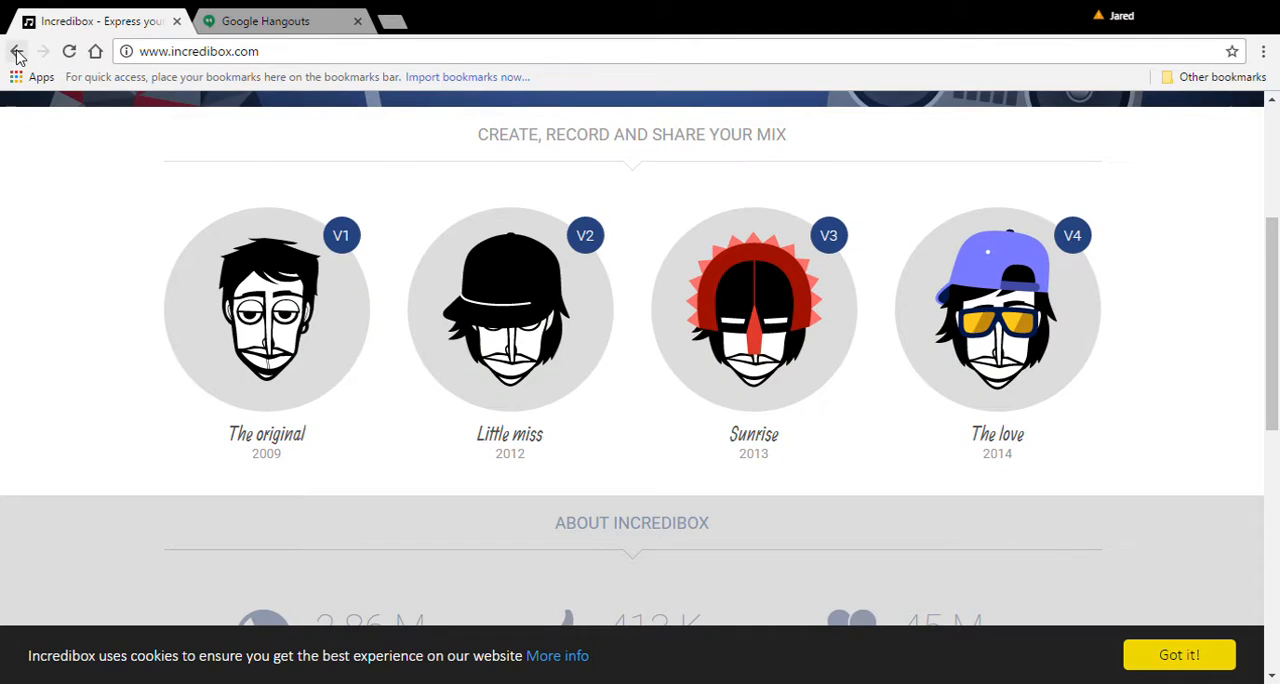
# Step: Go back from Incredibox to the Instrument List for Assignment-1 Rhythm PDF, leaving a new blank tab open
pyautogui.click(16, 52)
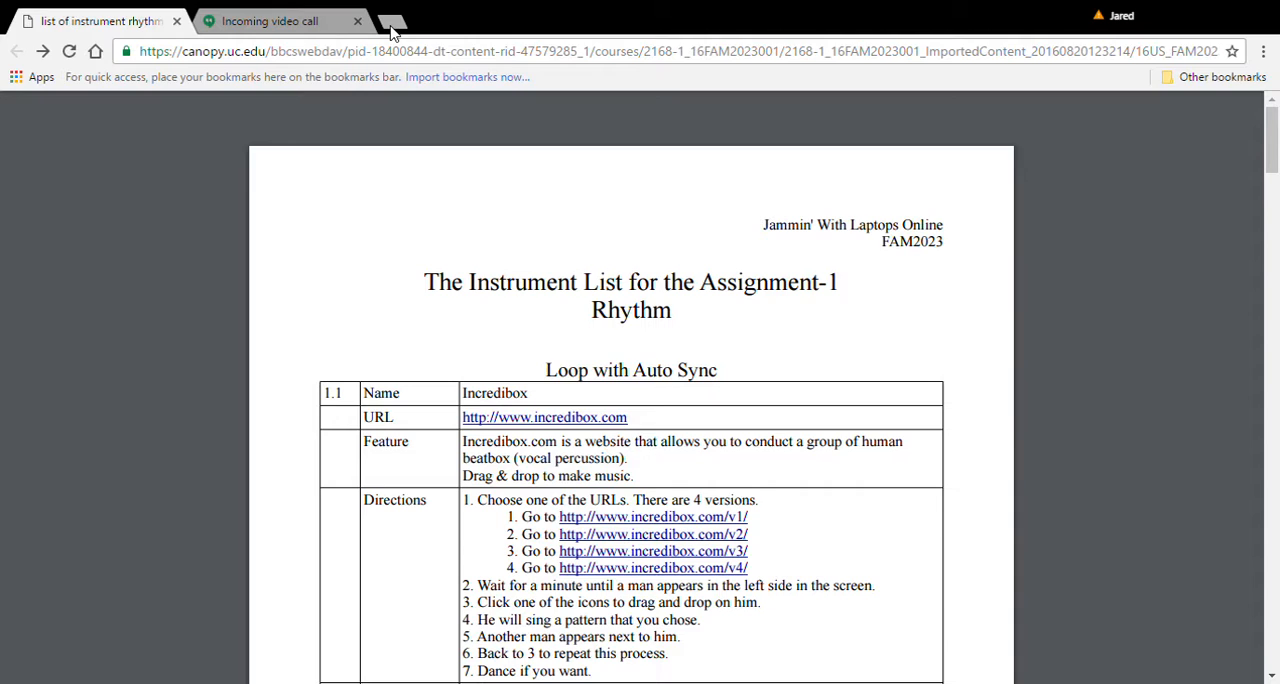
pyautogui.click(388, 20)
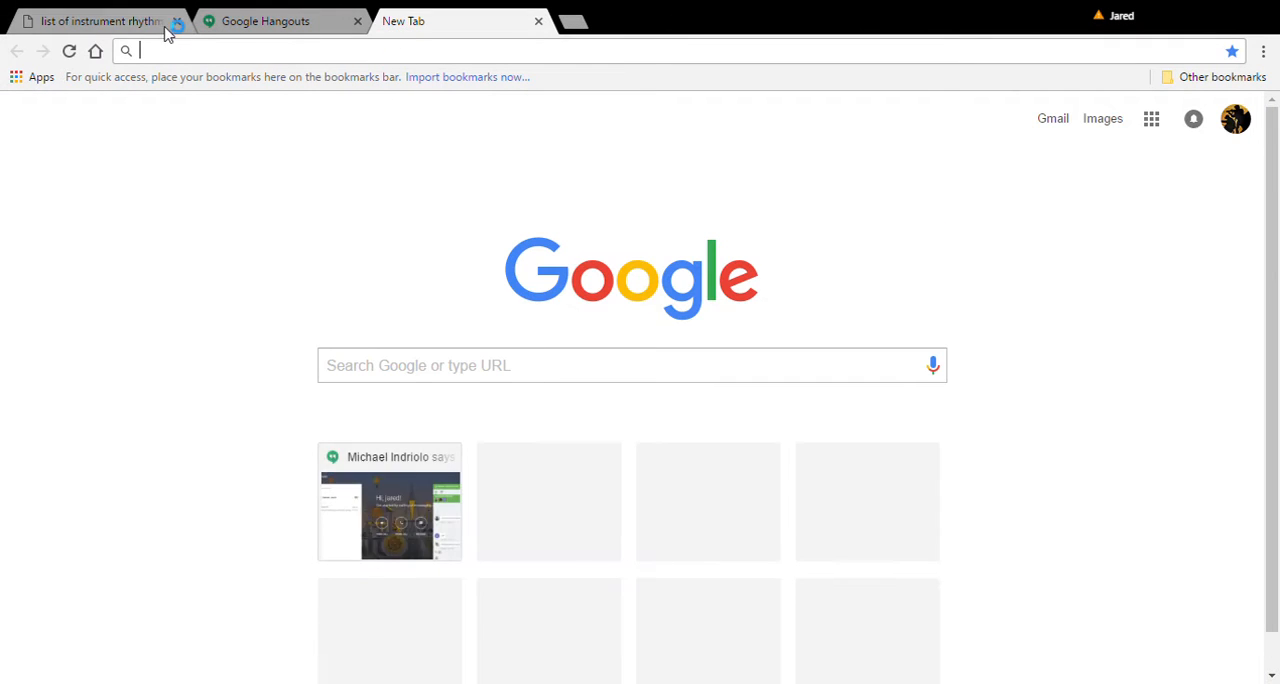
pyautogui.click(96, 20)
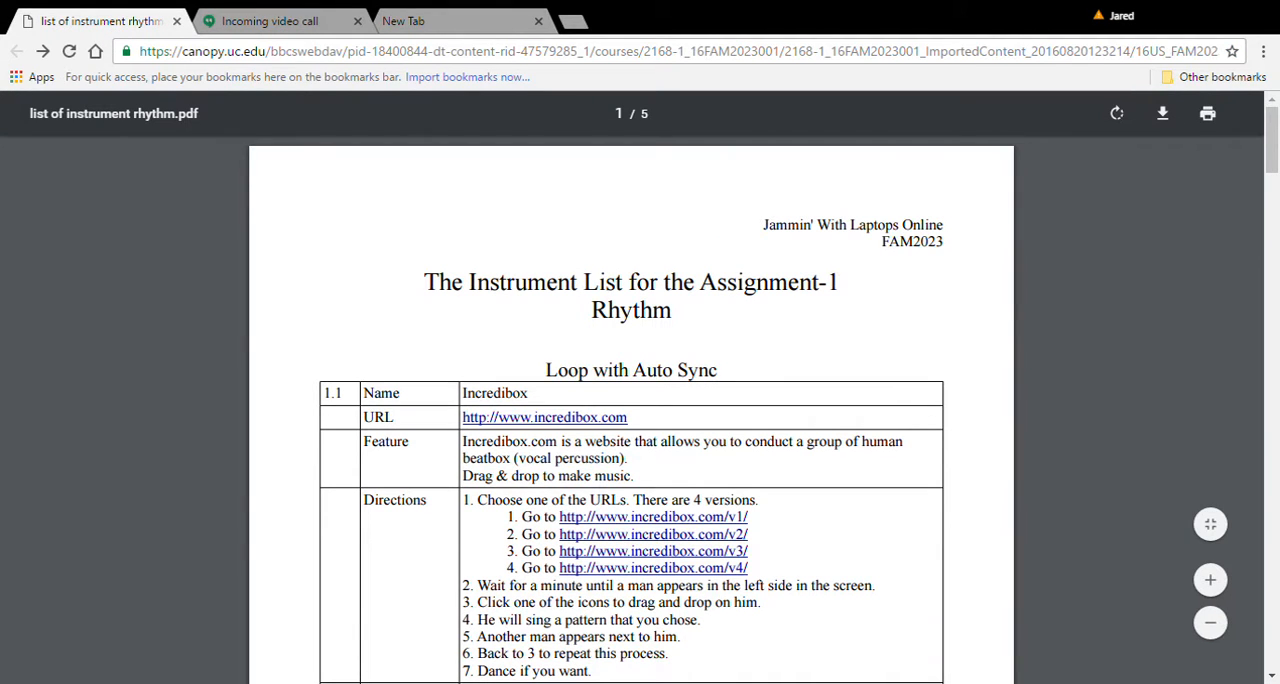